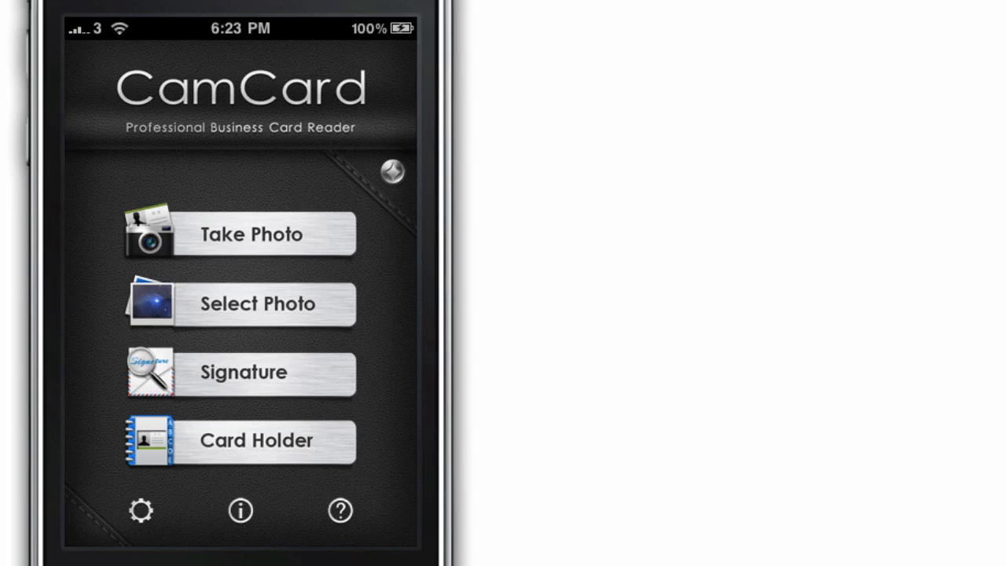
Choose to read a card from a pasted email signature.
click(220, 456)
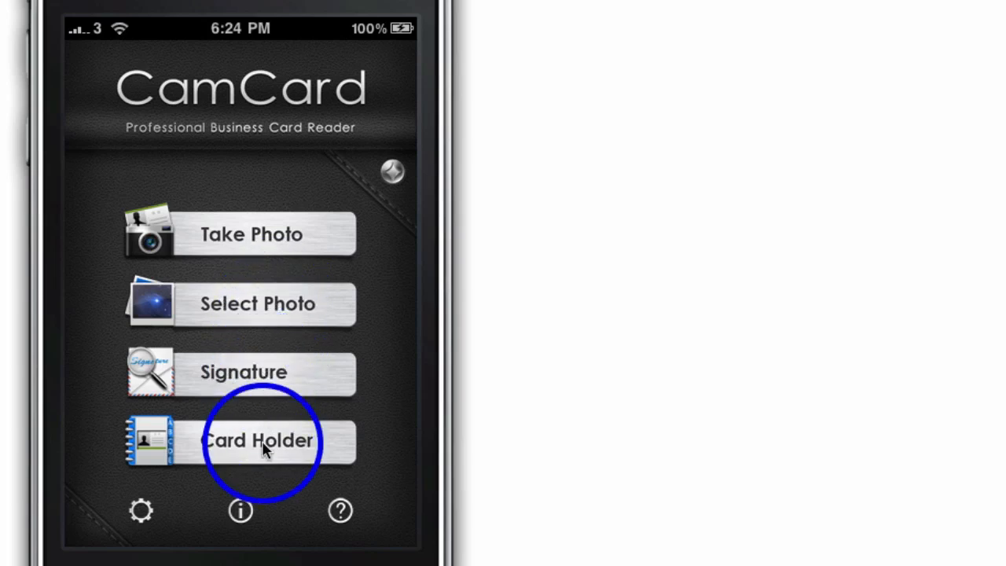
mouse_move(407, 168)
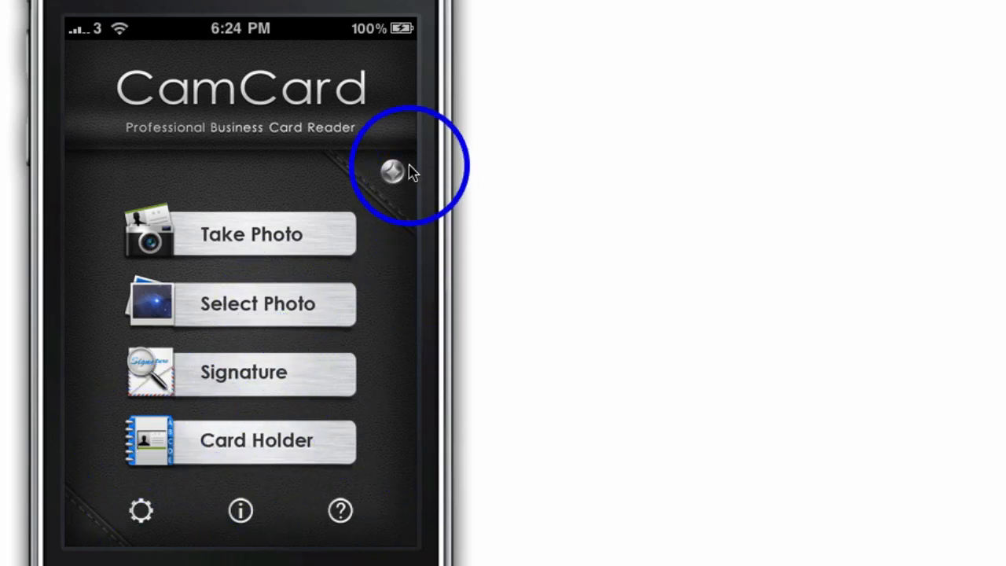
mouse_move(277, 248)
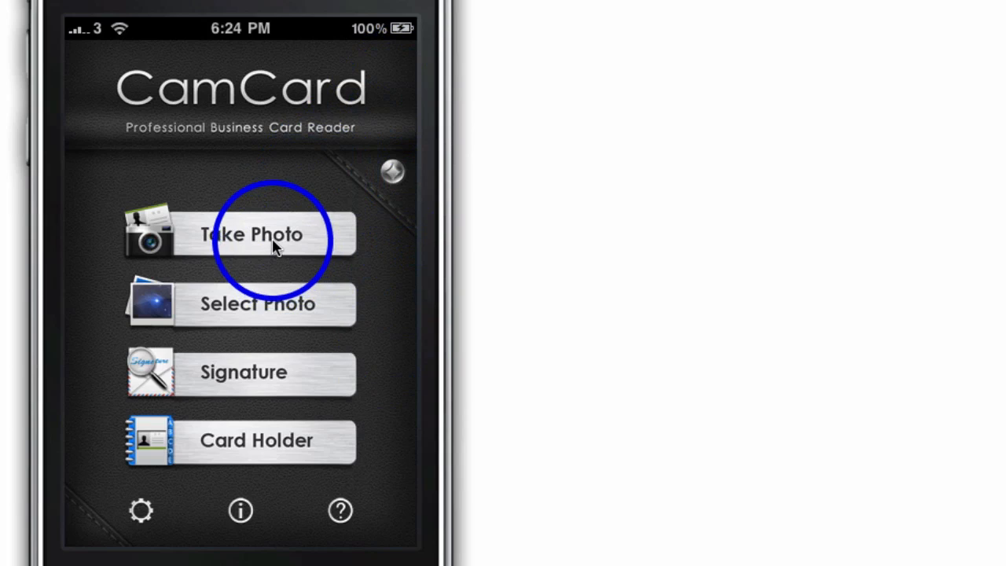
click(253, 234)
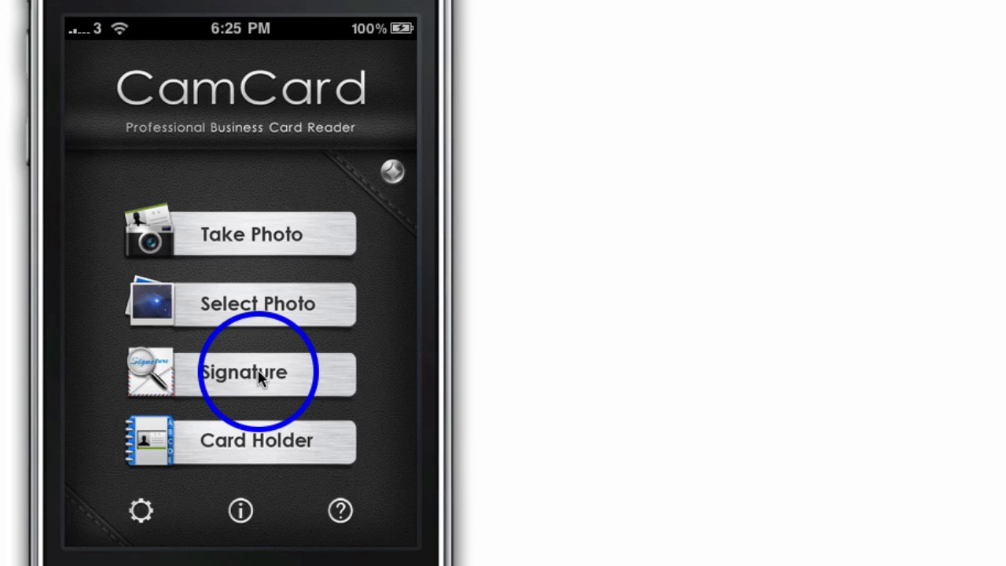
click(251, 371)
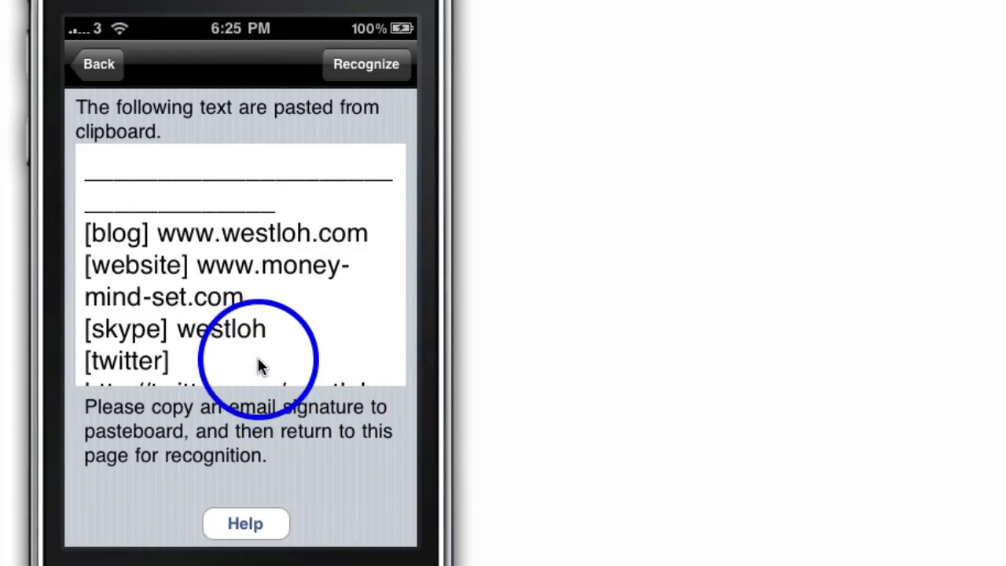
scroll(down, 3)
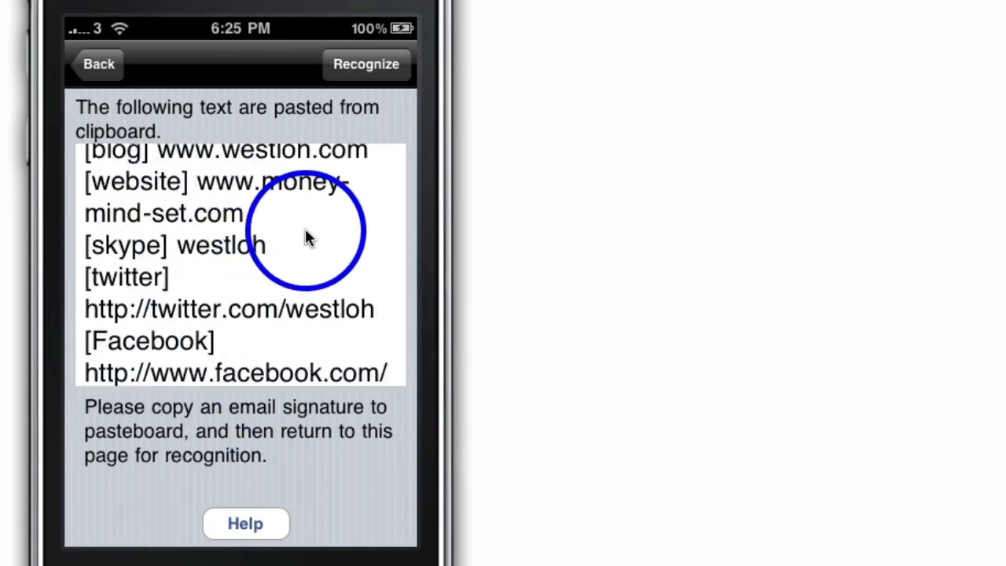
scroll(down, 3)
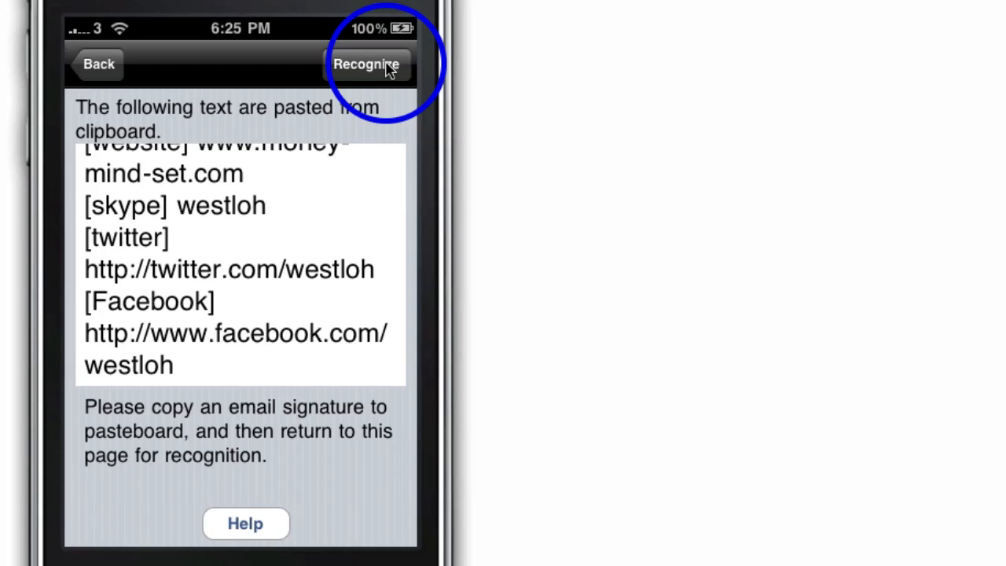
click(93, 63)
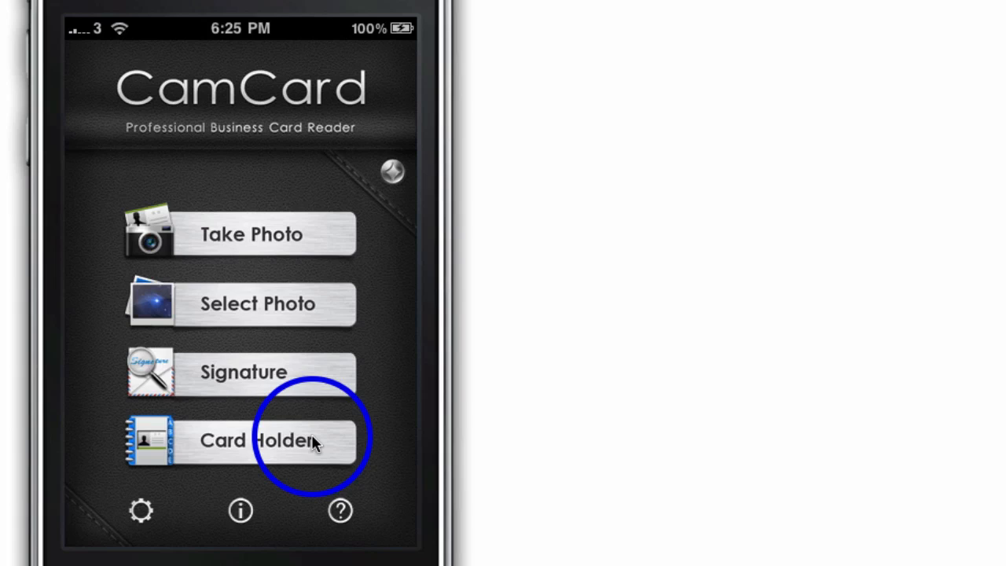
mouse_move(245, 396)
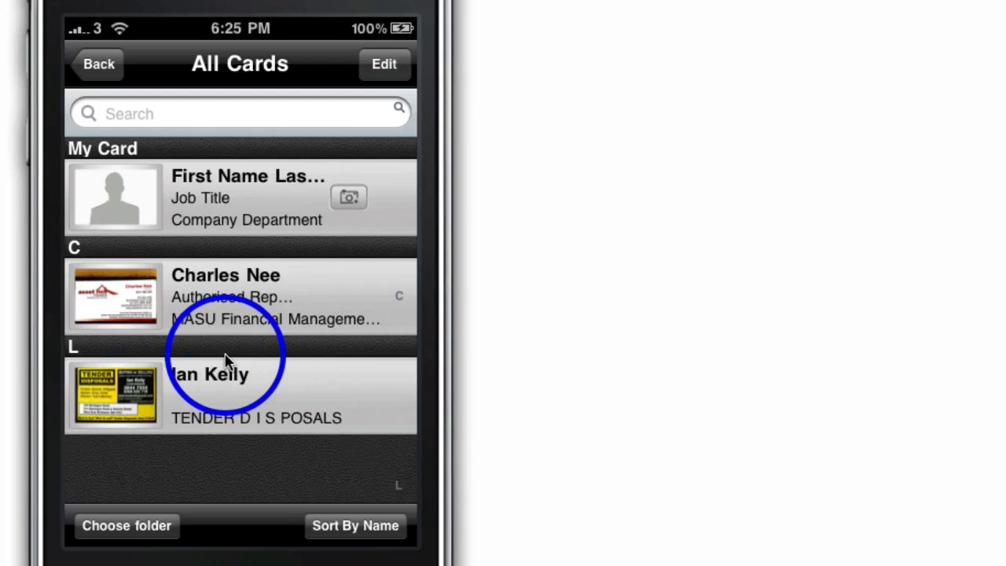
mouse_move(206, 334)
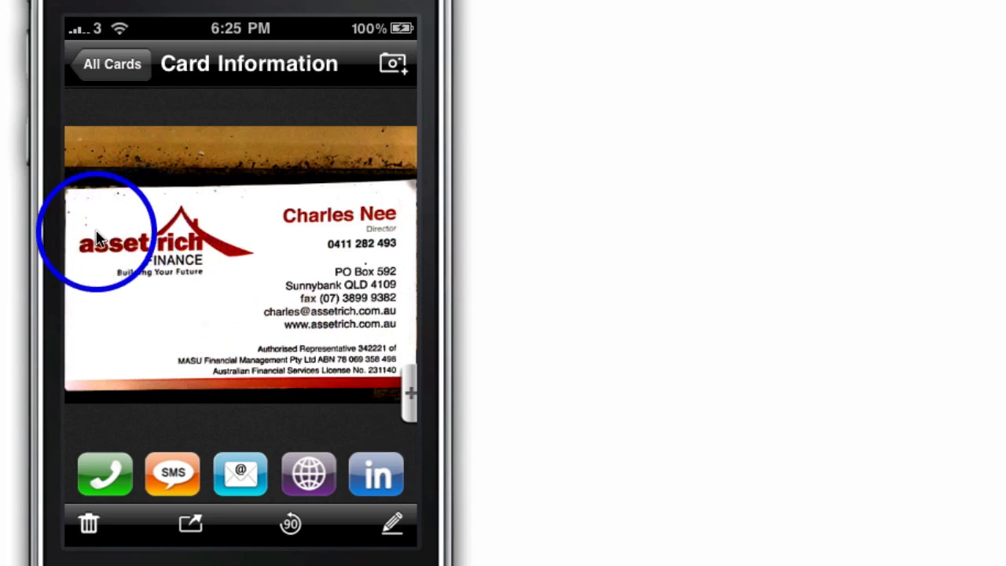
mouse_move(314, 324)
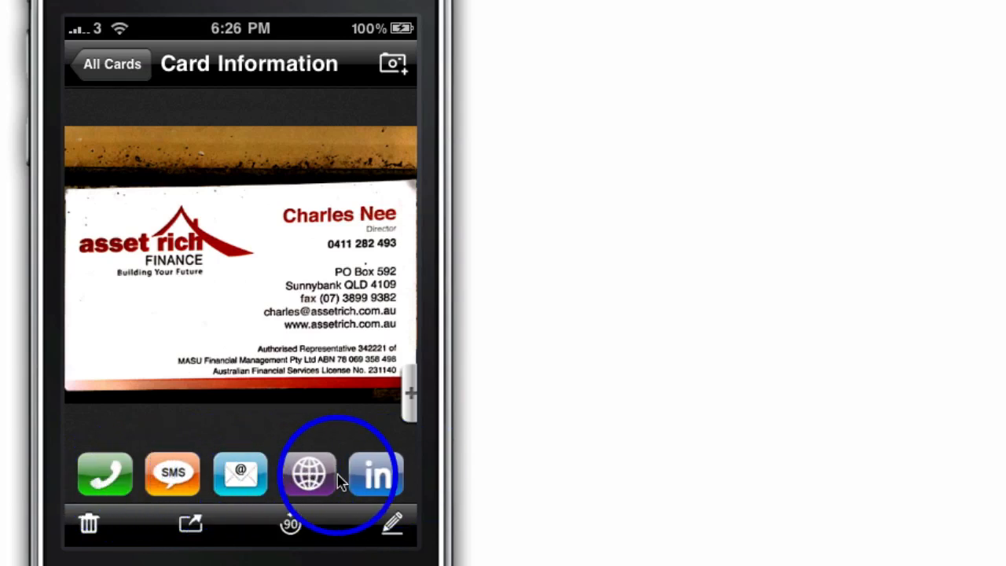
mouse_move(425, 484)
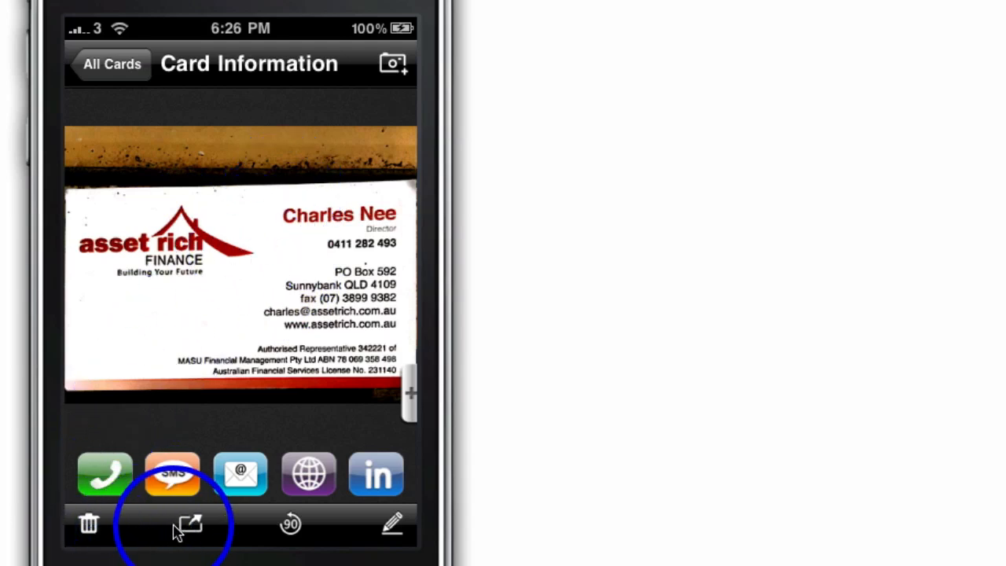
click(185, 526)
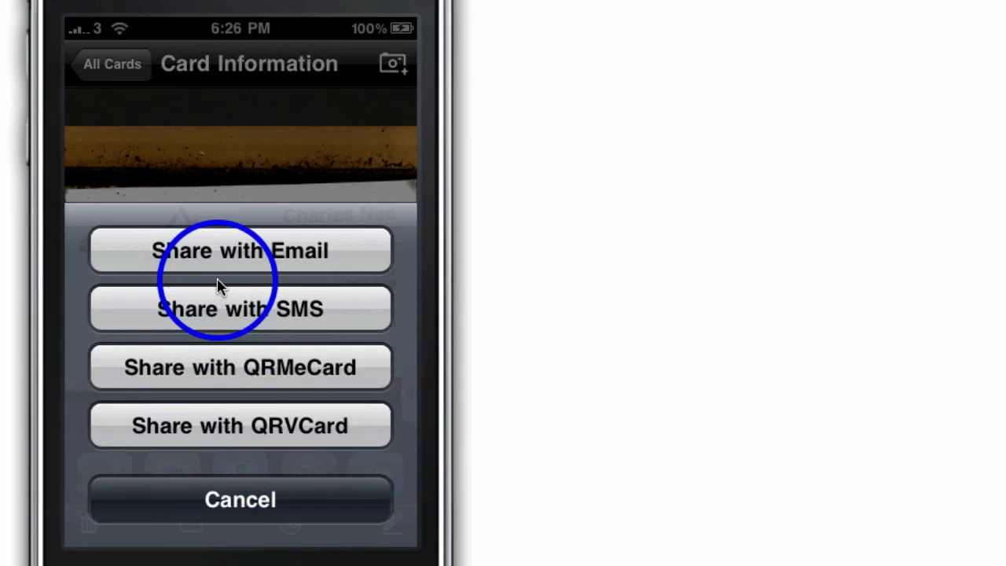
mouse_move(245, 326)
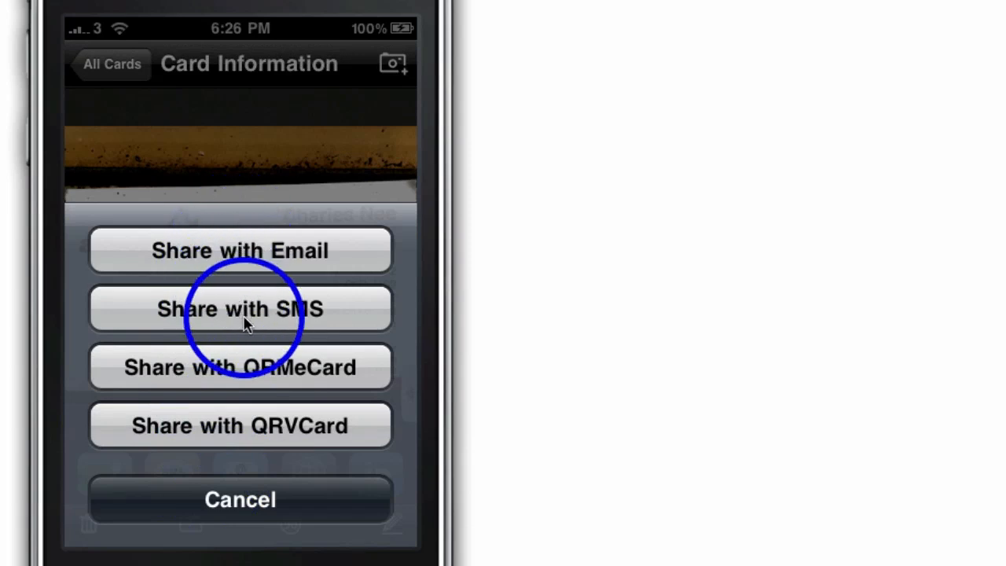
click(239, 500)
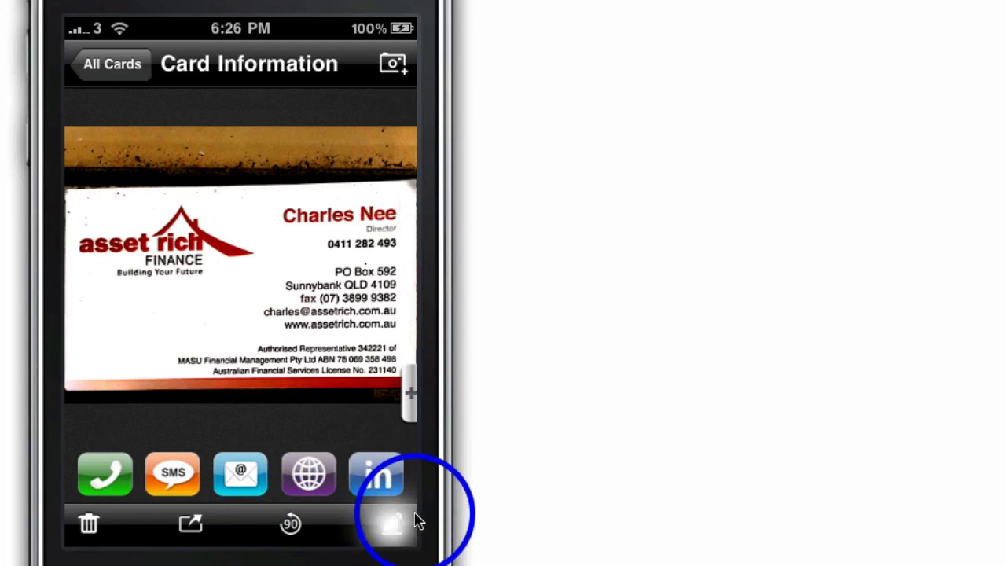
click(390, 522)
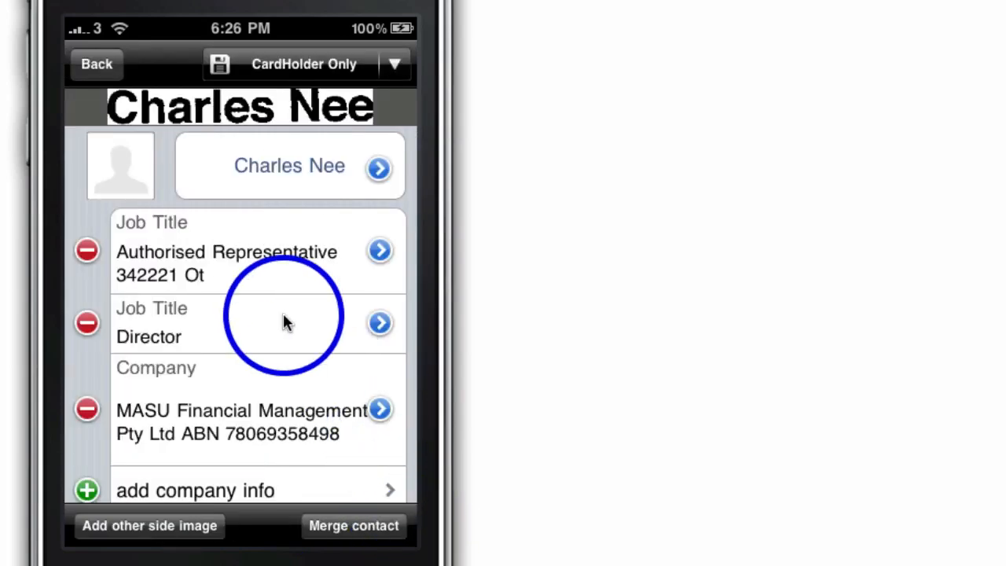
scroll(down, 3)
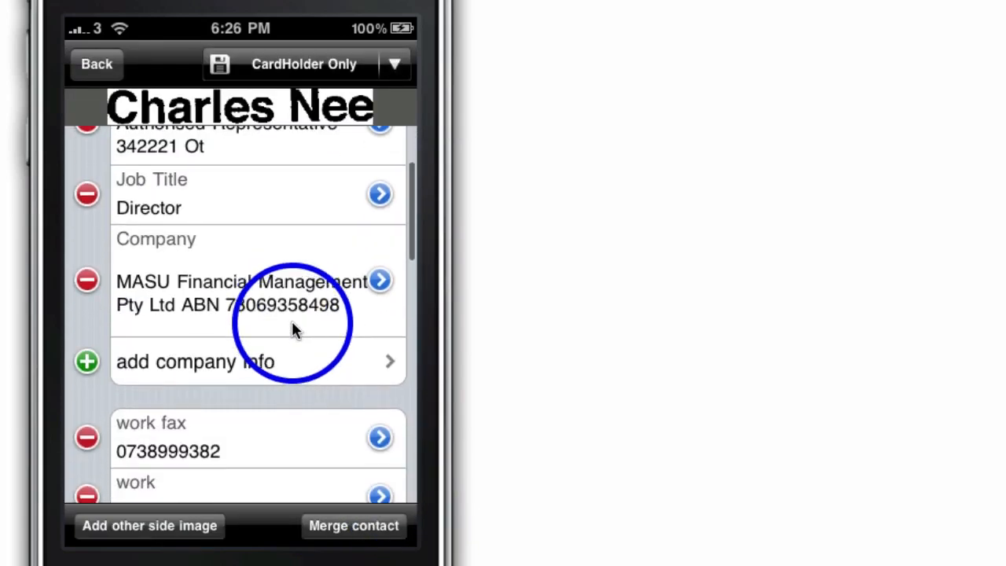
scroll(down, 3)
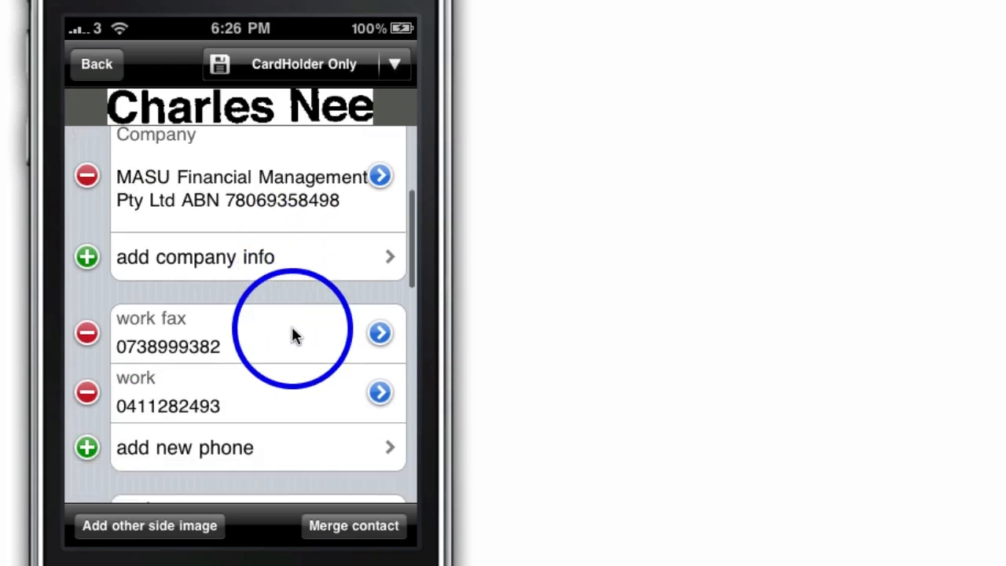
scroll(down, 3)
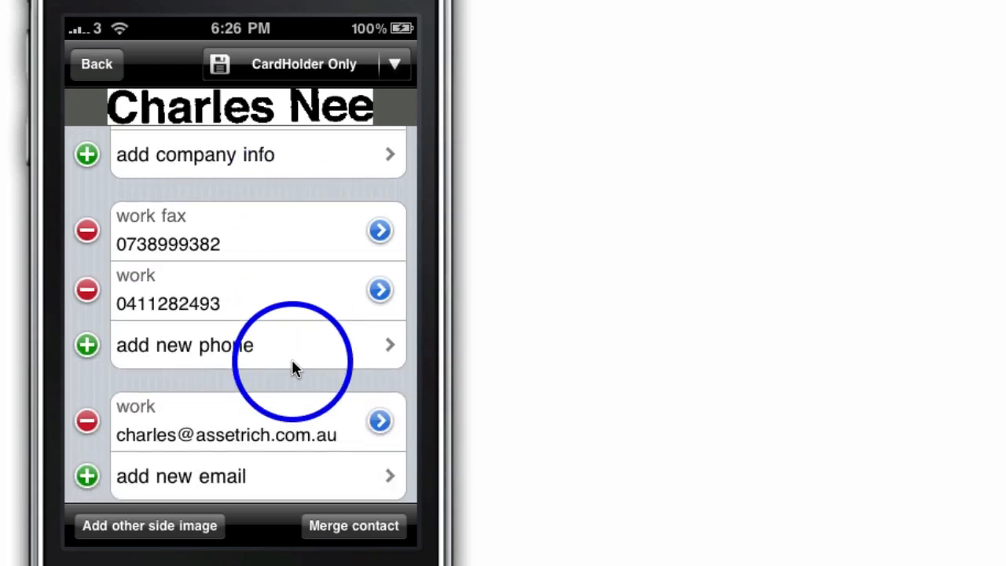
scroll(down, 3)
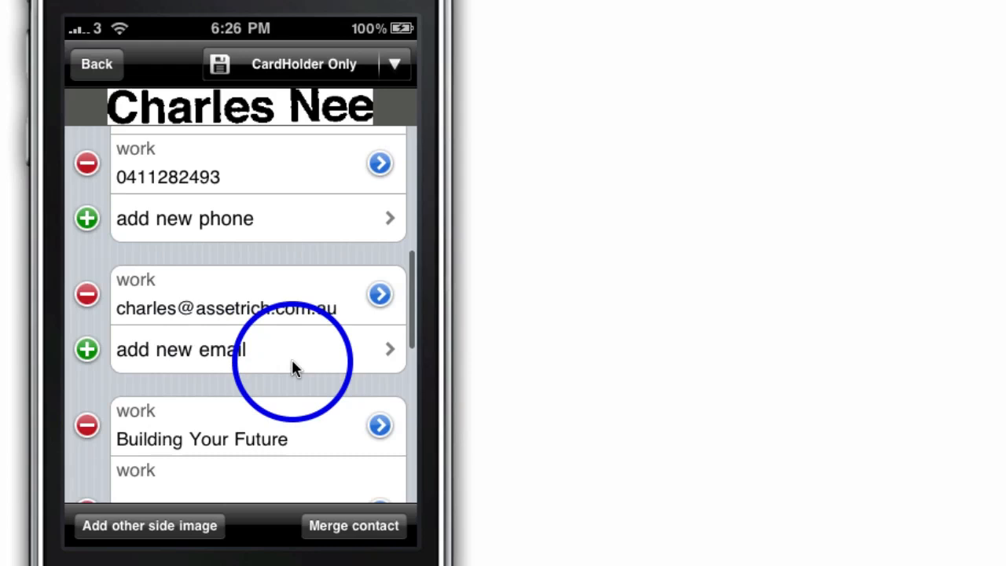
scroll(down, 3)
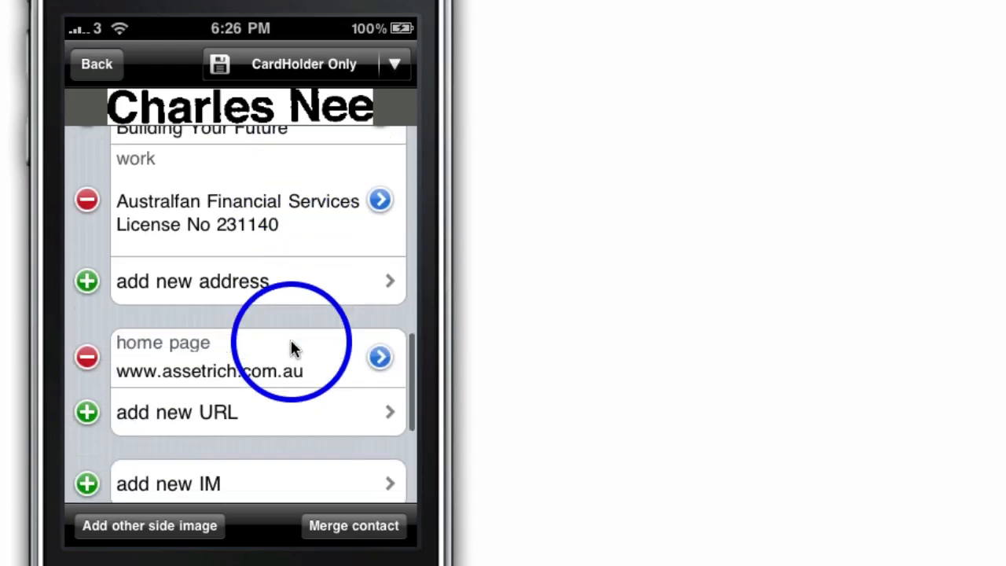
scroll(down, 3)
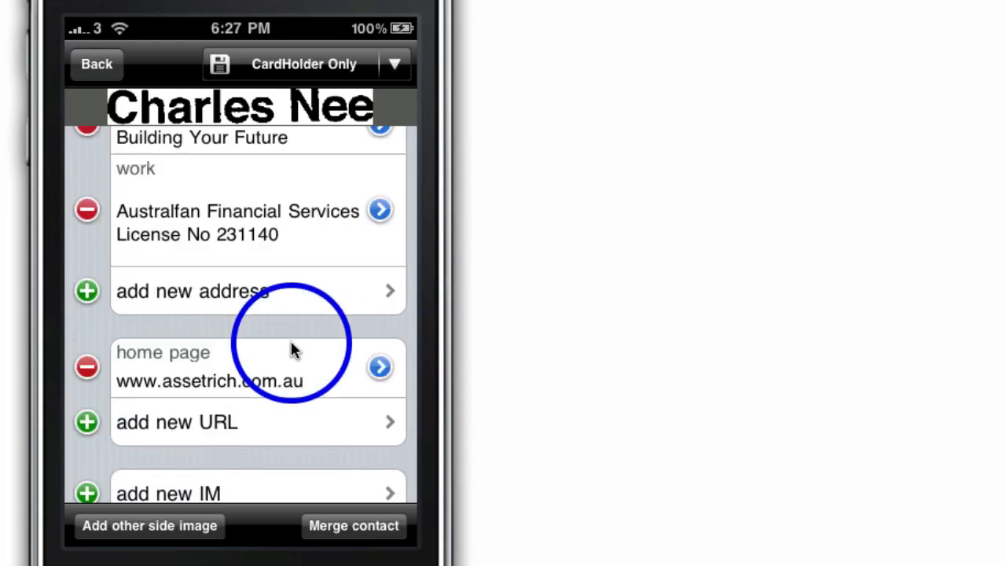
scroll(down, 3)
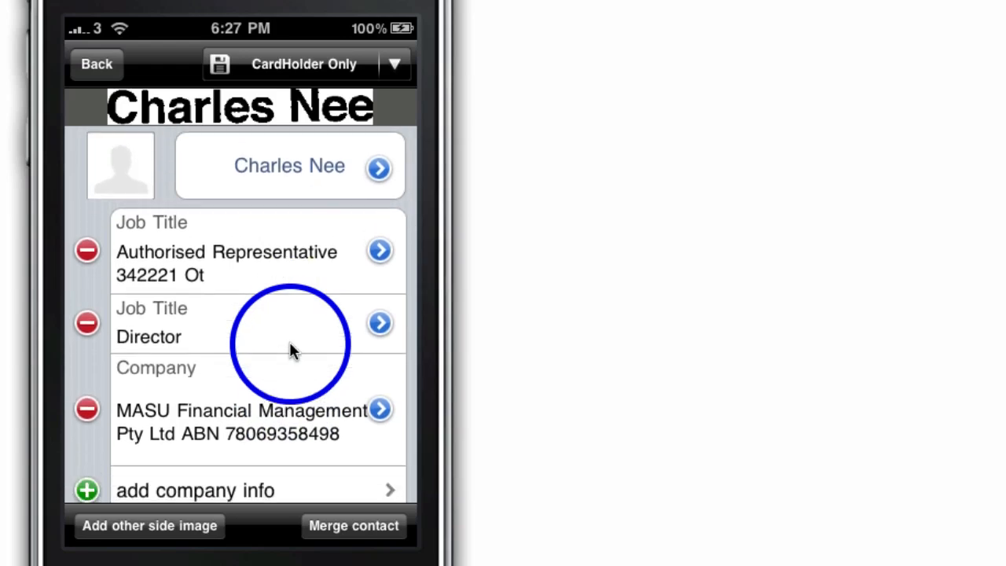
click(92, 65)
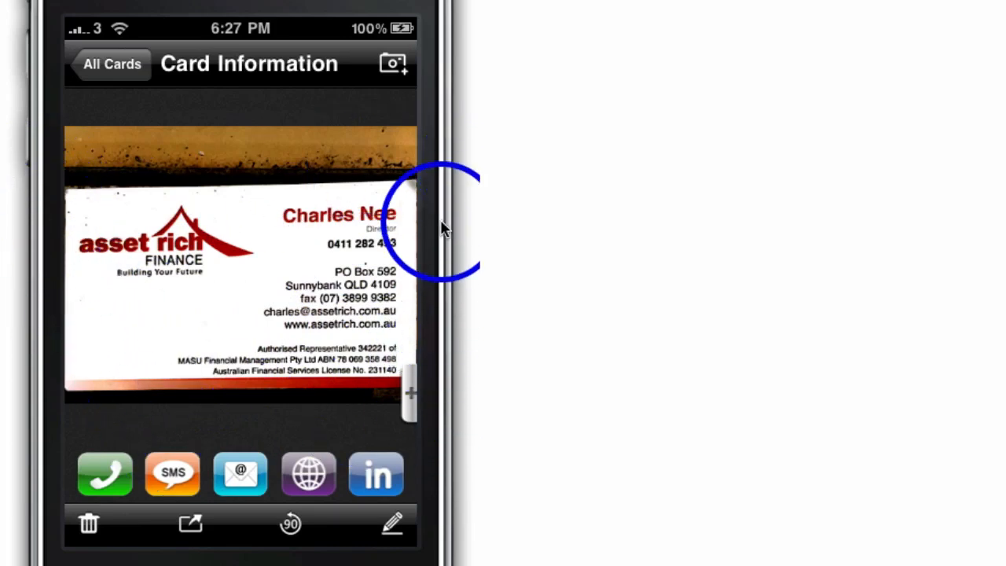
mouse_move(418, 487)
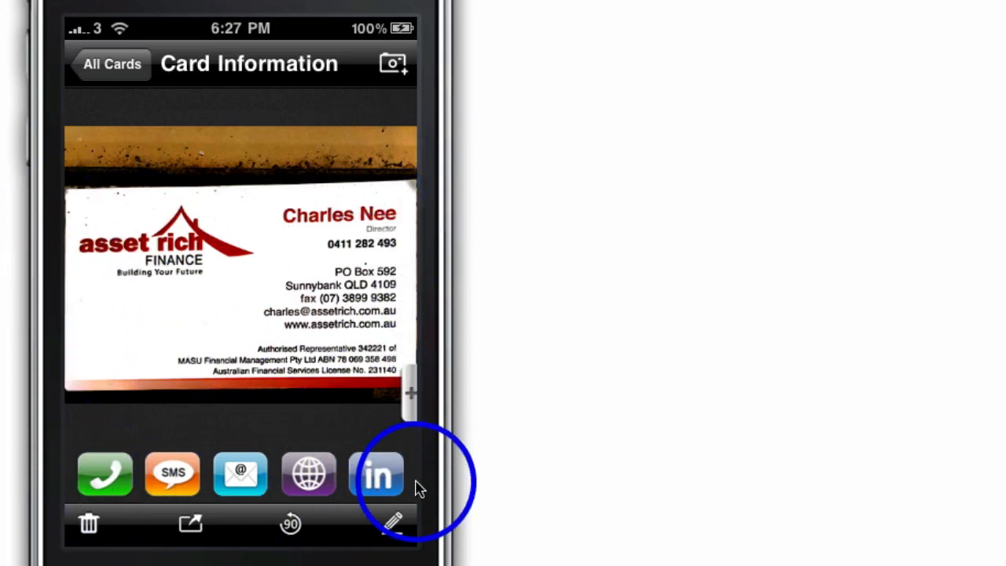
click(309, 475)
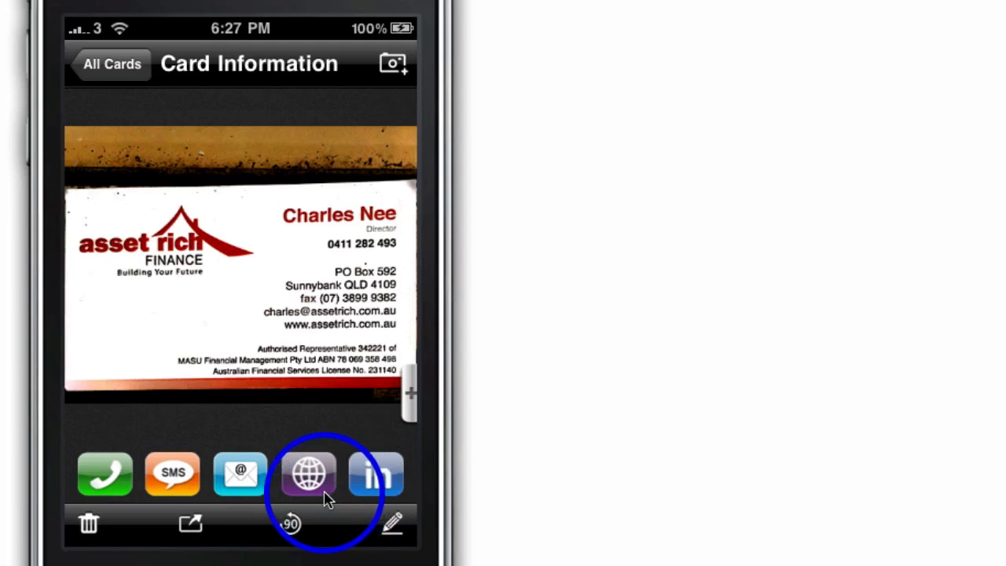
mouse_move(427, 538)
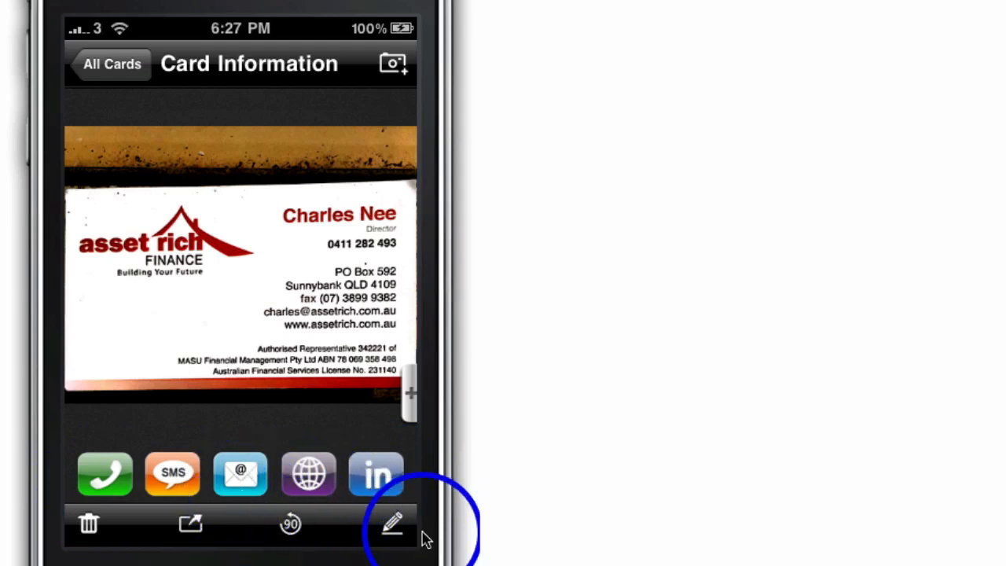
mouse_move(406, 542)
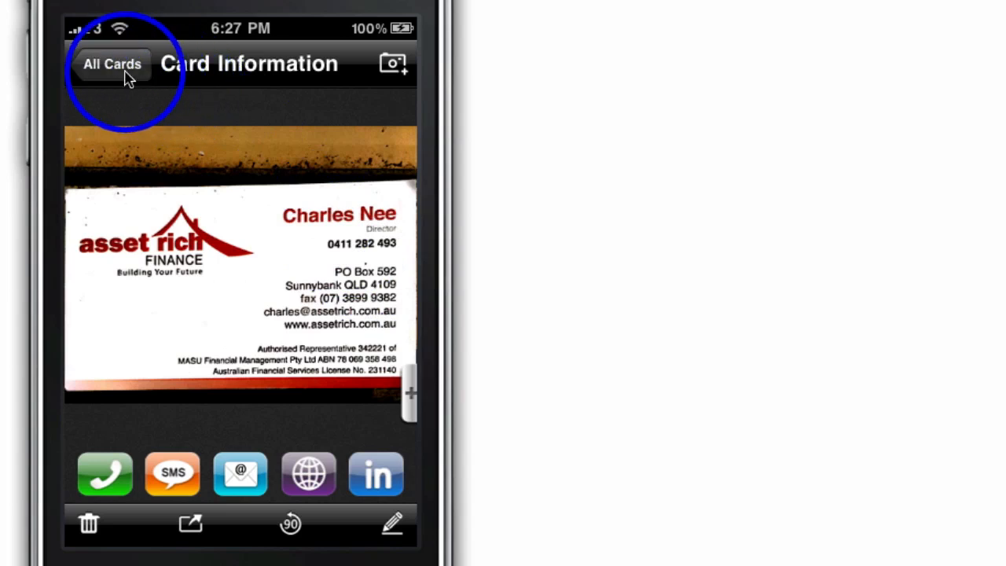
click(107, 62)
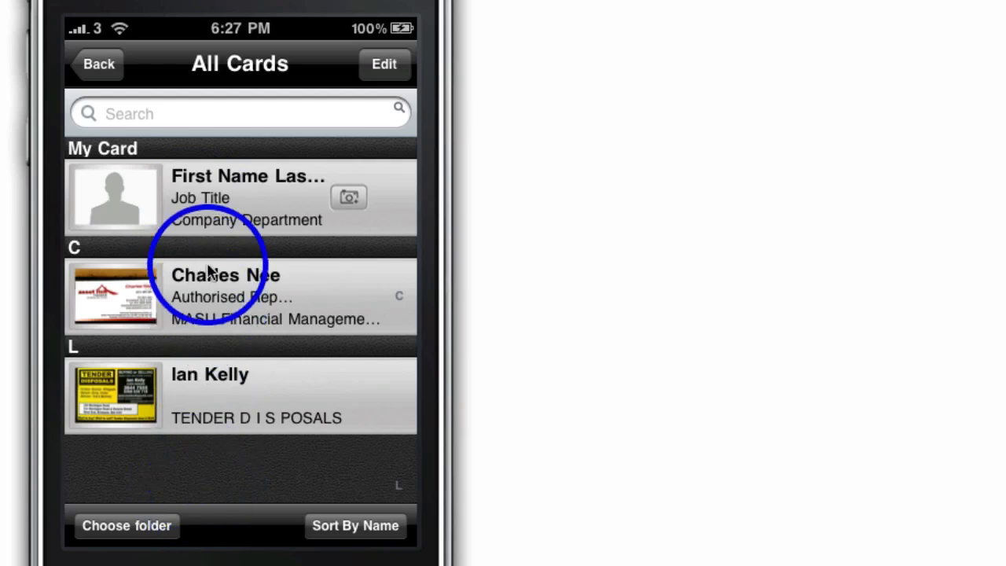
mouse_move(267, 366)
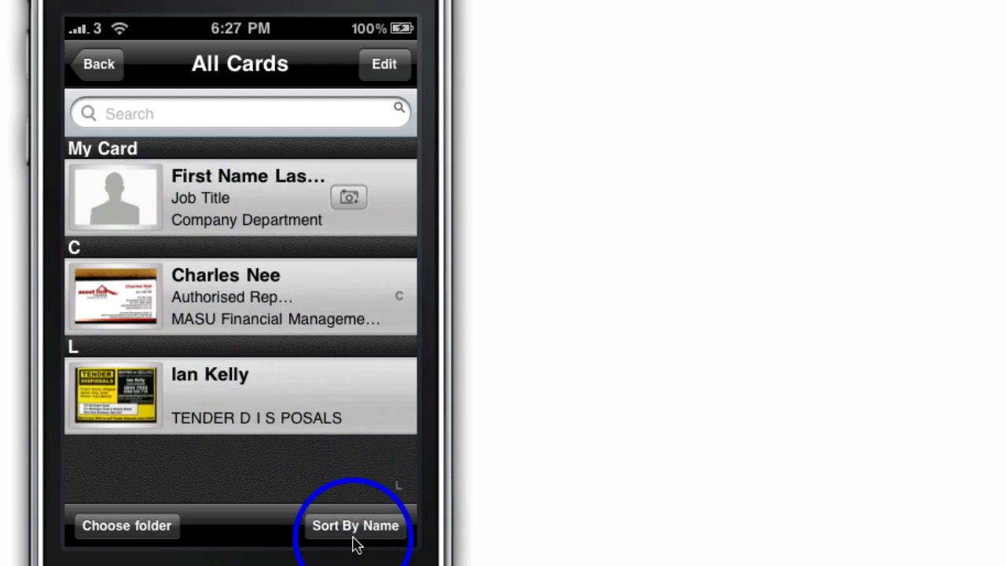
View the name, date and company sort choices, cancel them, and return to the main menu.
click(355, 525)
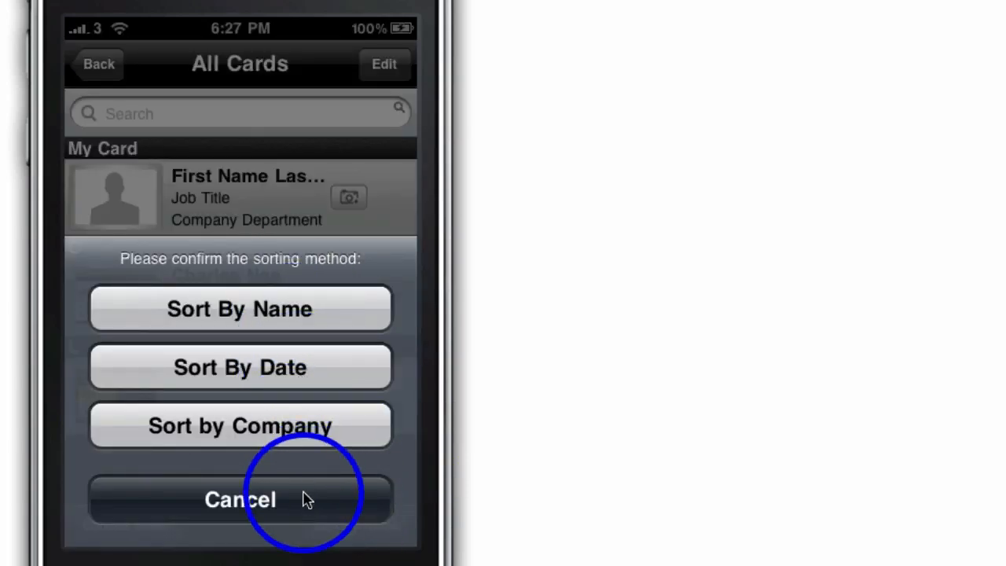
click(242, 500)
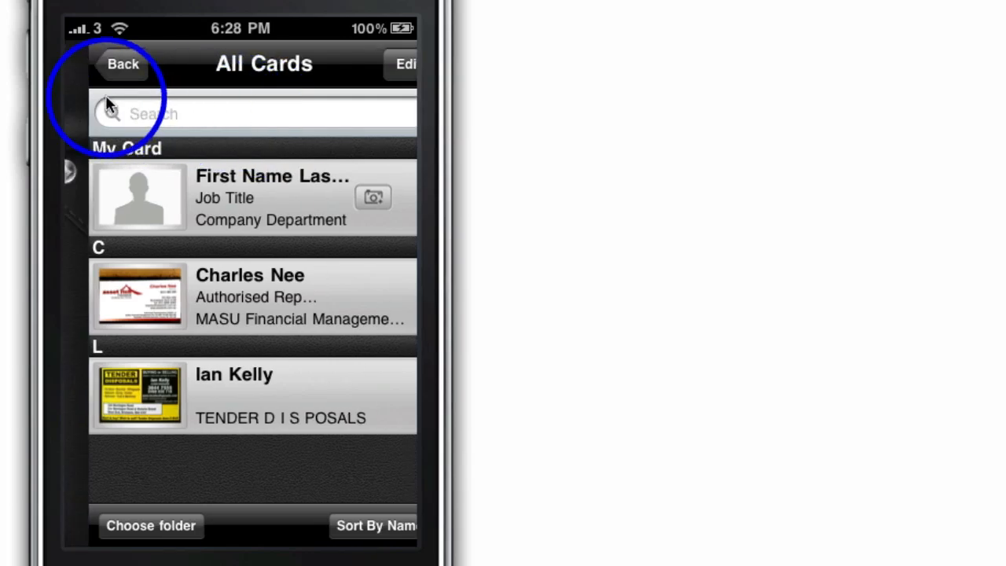
click(122, 66)
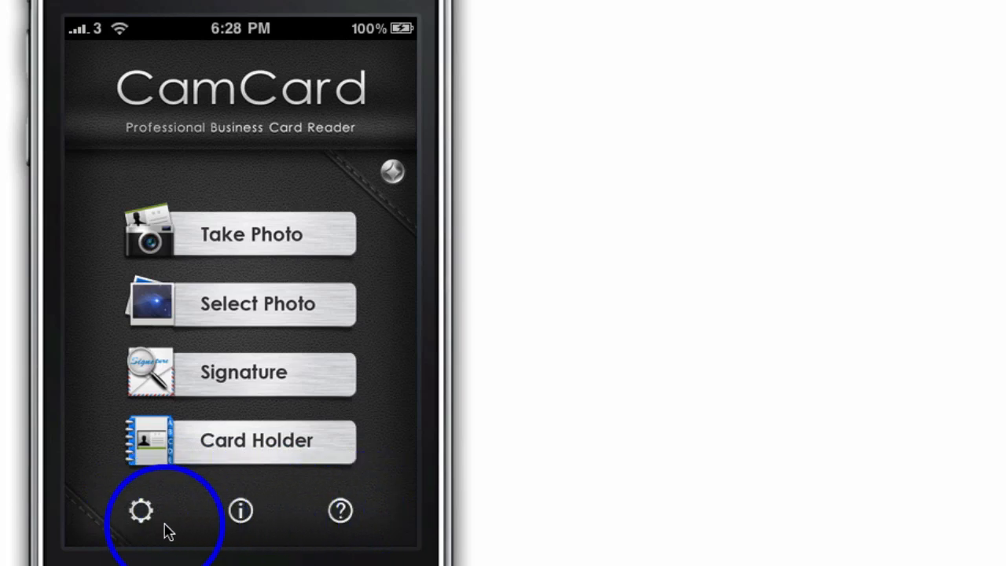
click(141, 510)
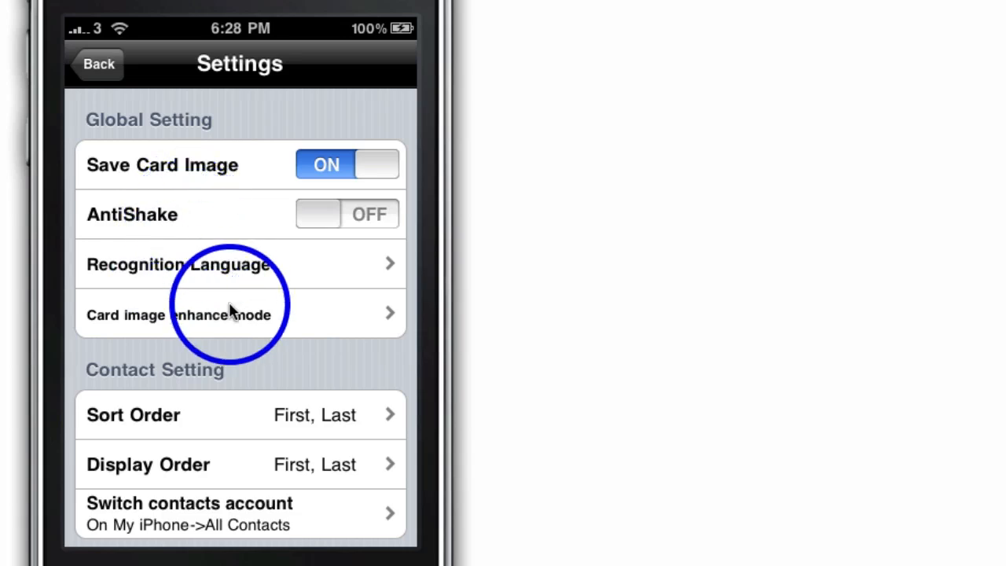
scroll(down, 3)
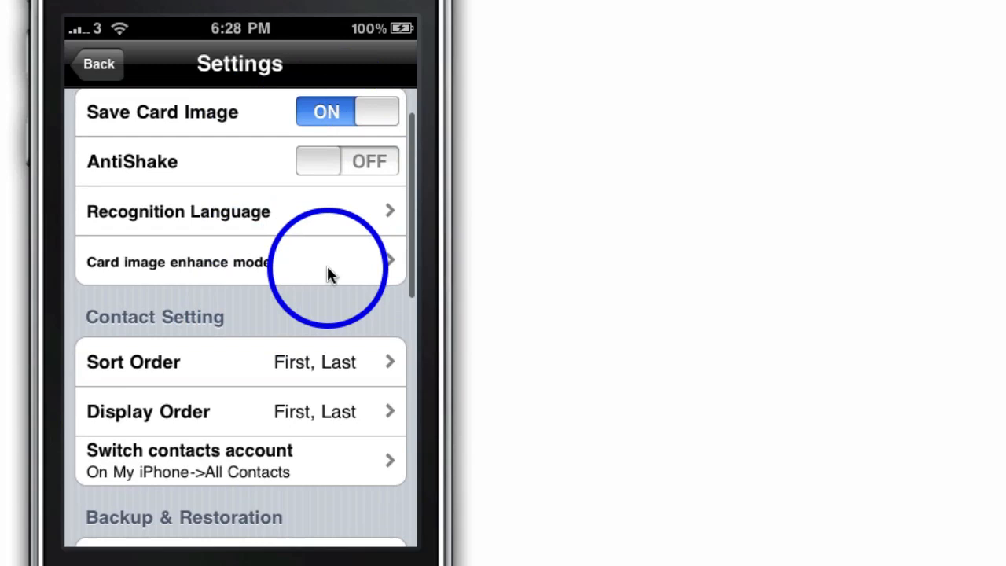
scroll(down, 3)
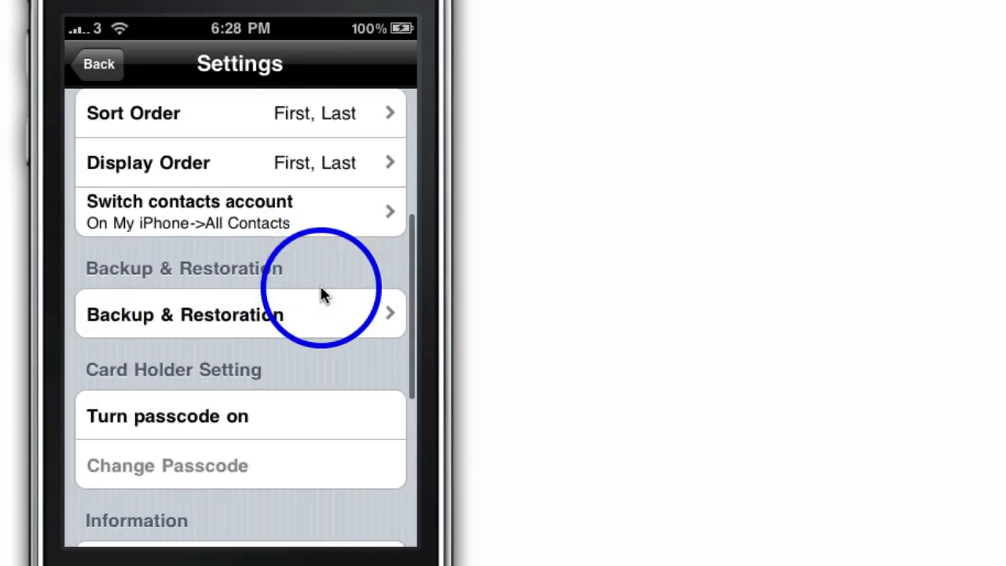
scroll(down, 3)
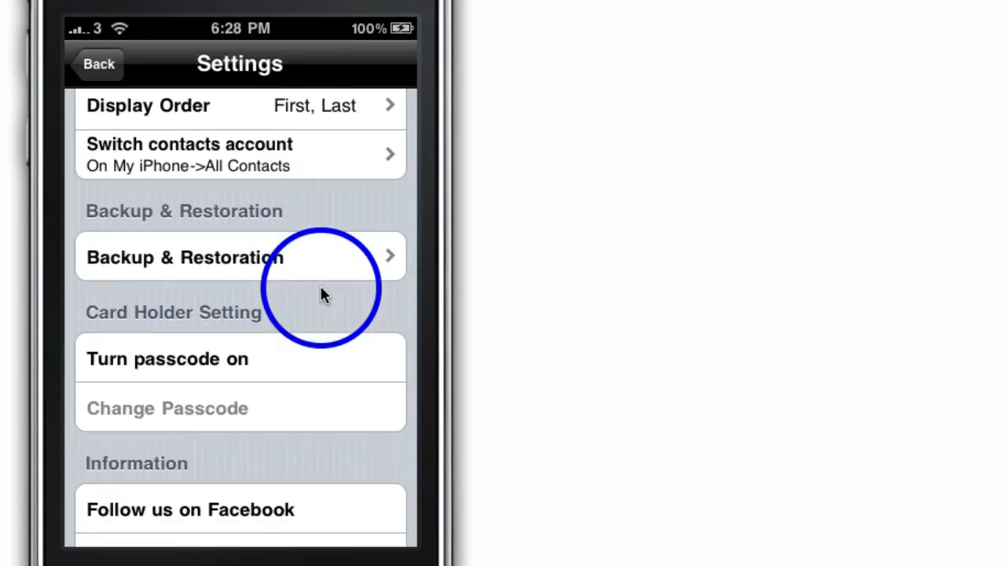
click(94, 63)
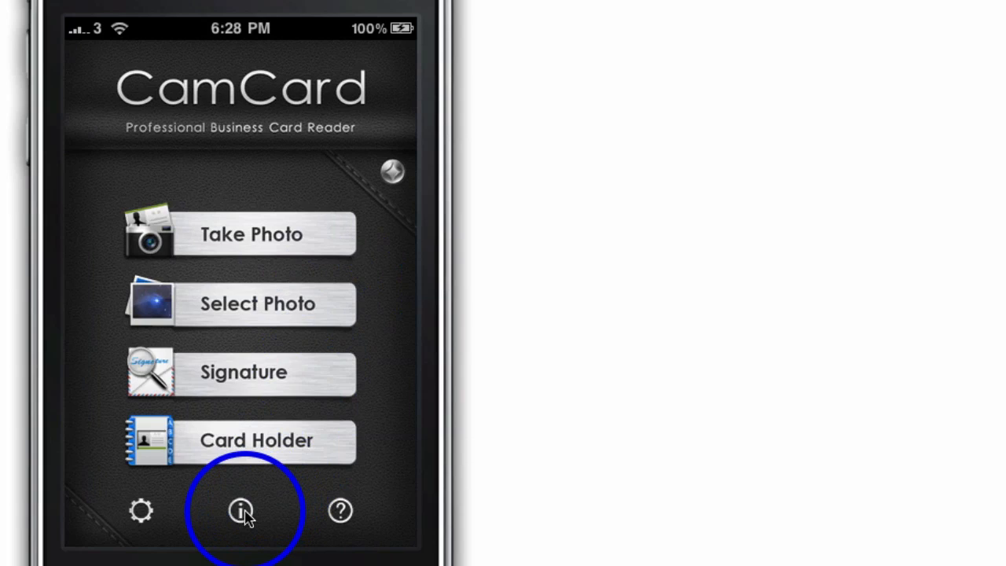
click(241, 510)
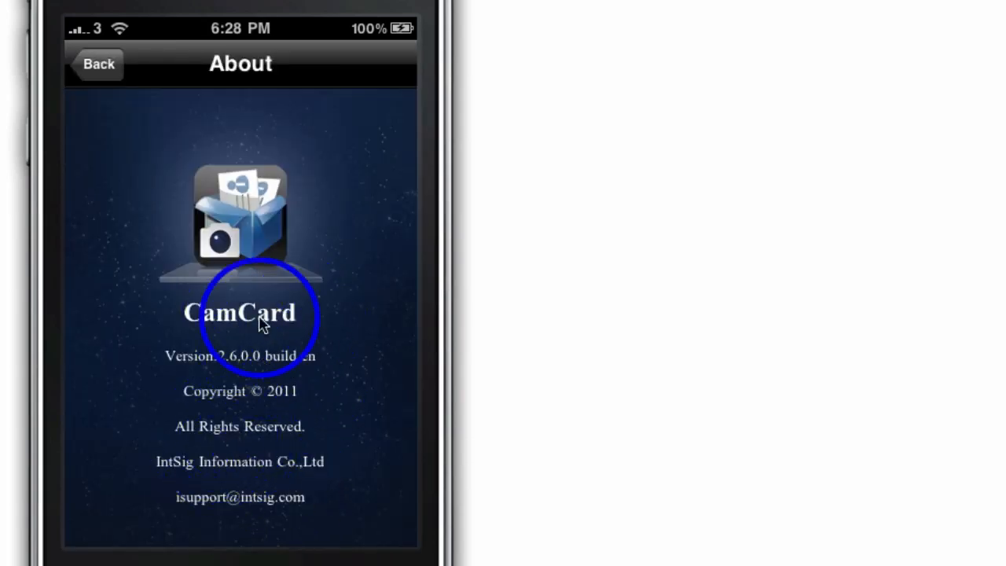
click(98, 63)
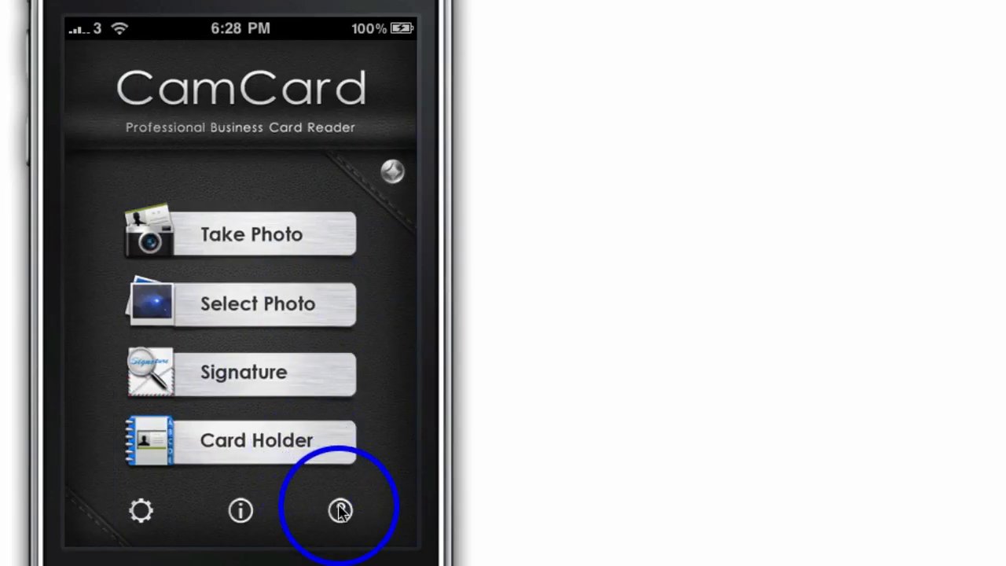
click(340, 509)
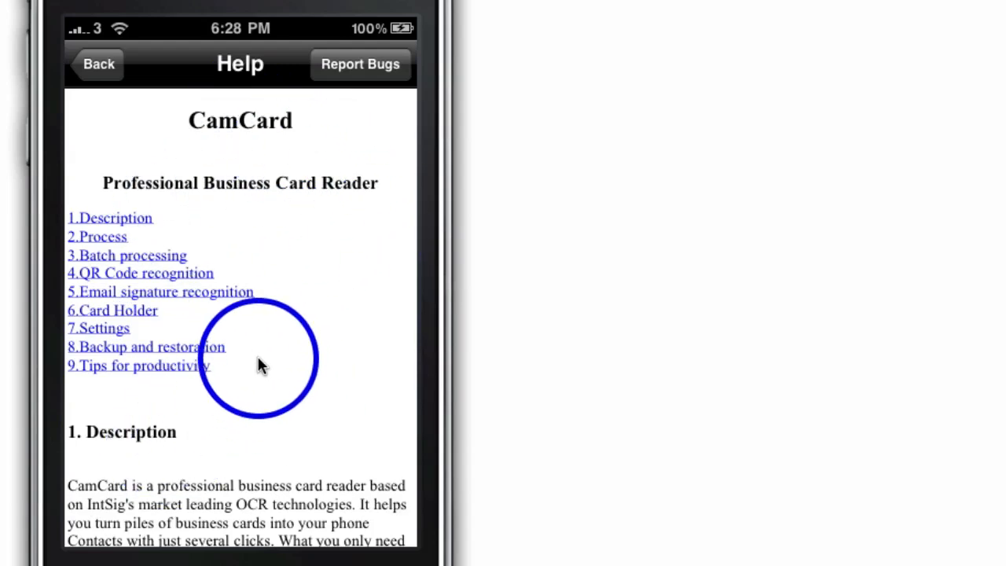
click(96, 64)
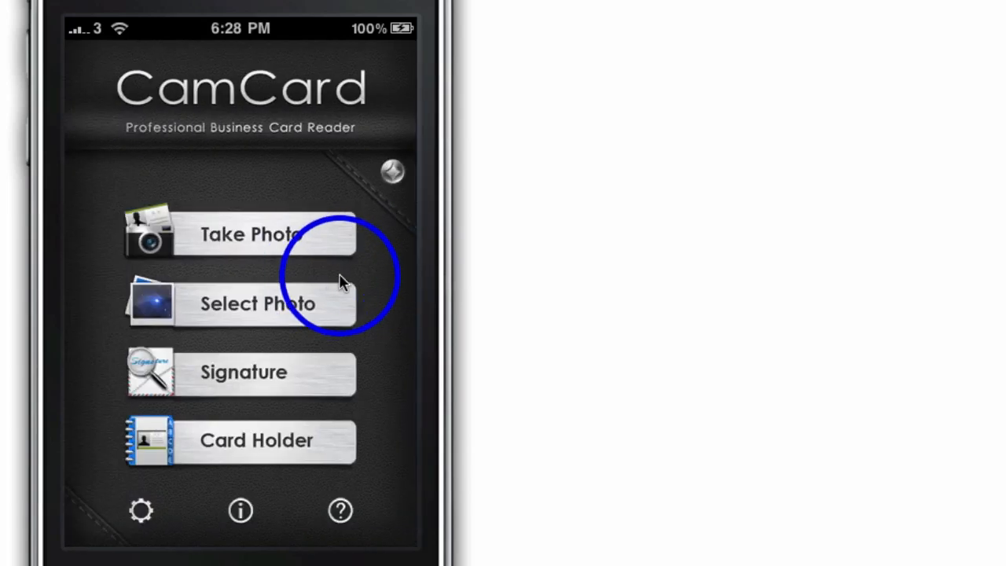
mouse_move(391, 172)
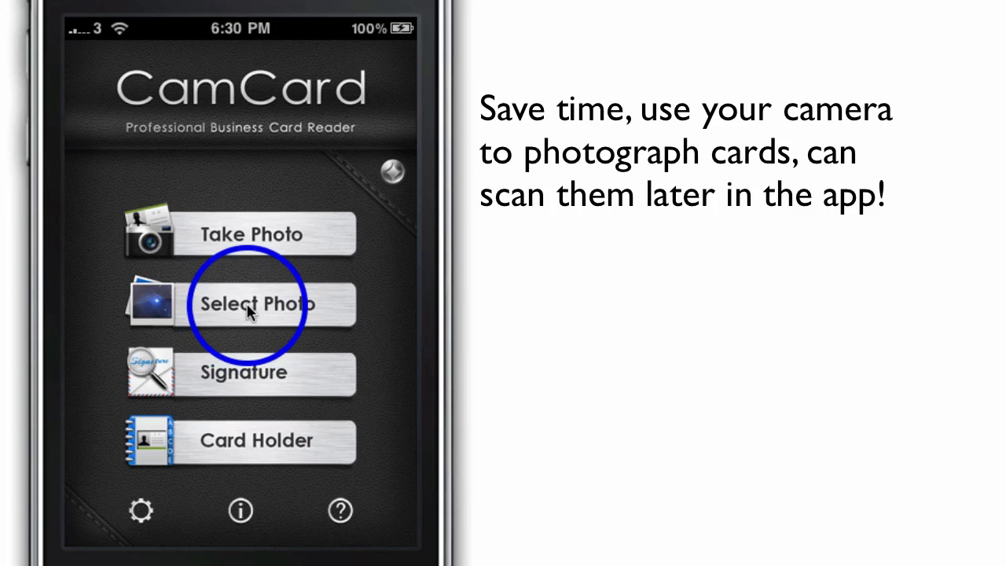
mouse_move(223, 249)
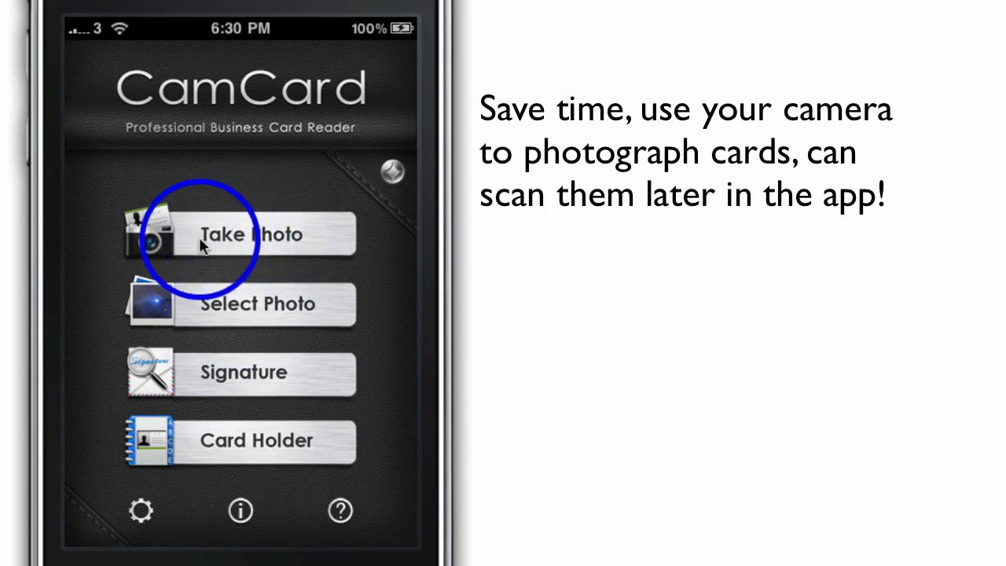